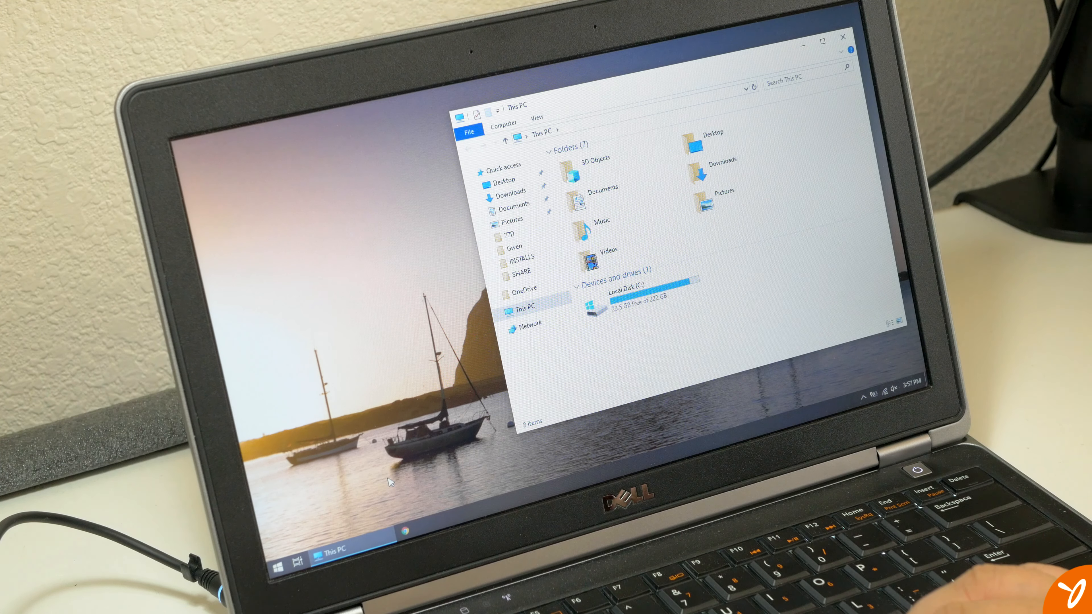
Step: Bring up the Manage context menu for This PC in File Explorer
right_click(276, 560)
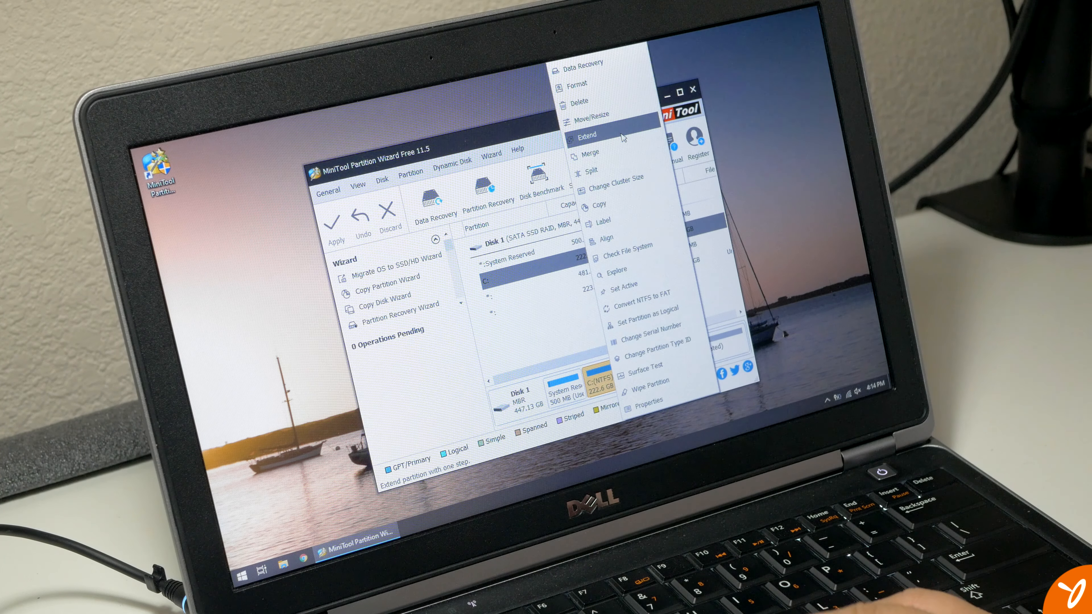
Step: Start extending C: with all 223.56 GB of unallocated space for 446.17 GB total
click(586, 134)
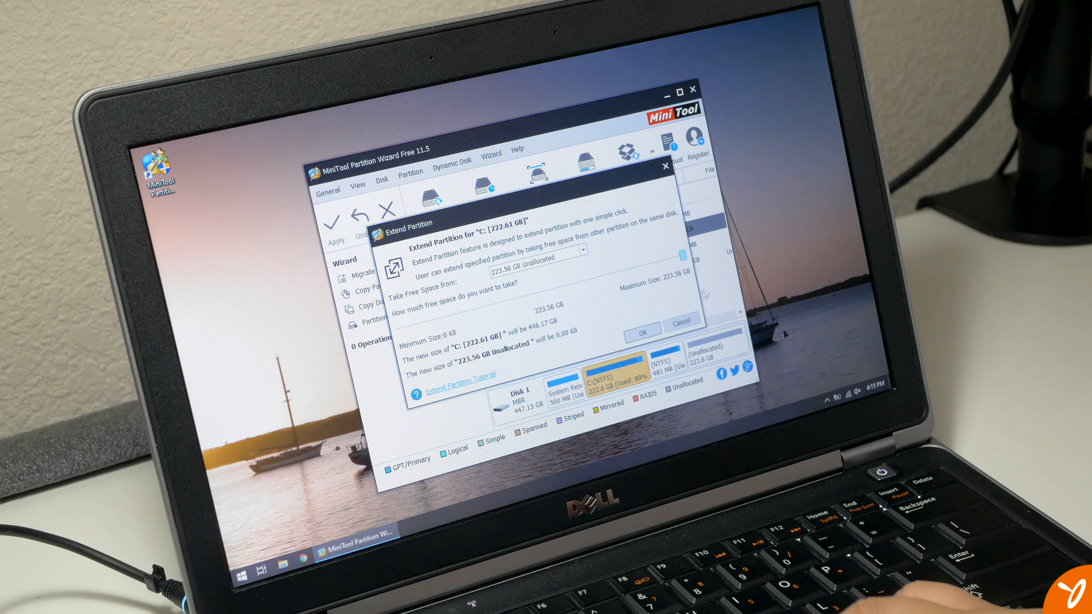
Step: Confirm the extension so C: shows 446.2 GB and apply the pending operation
click(642, 330)
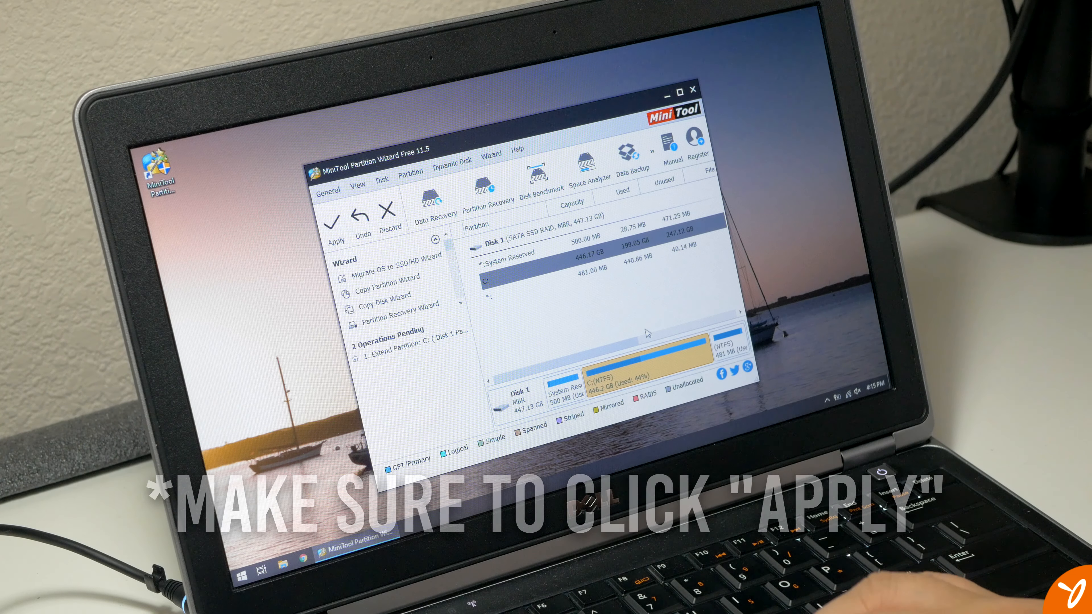
click(676, 90)
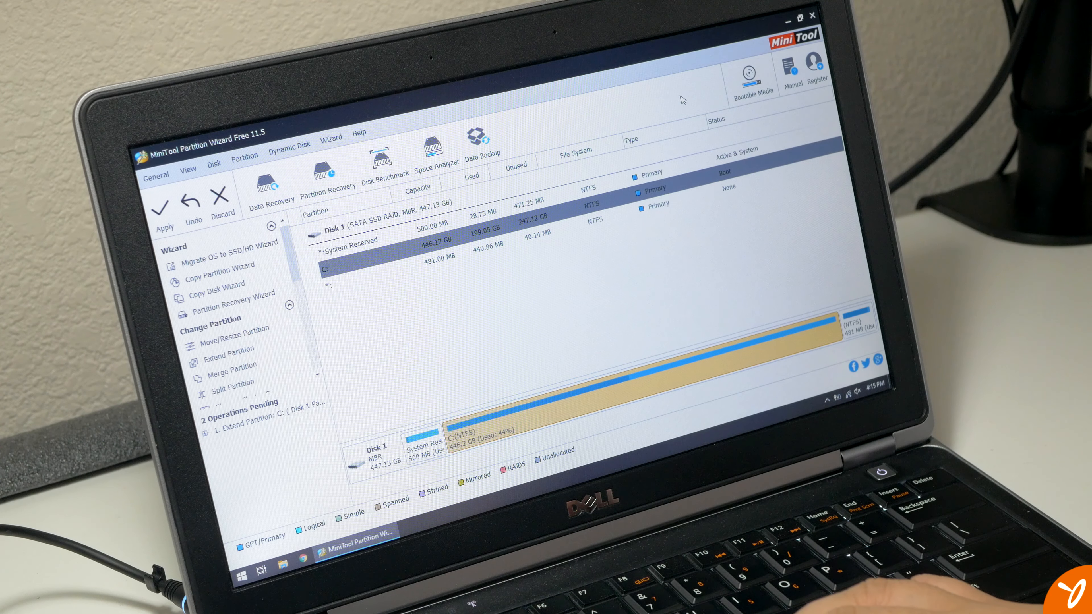